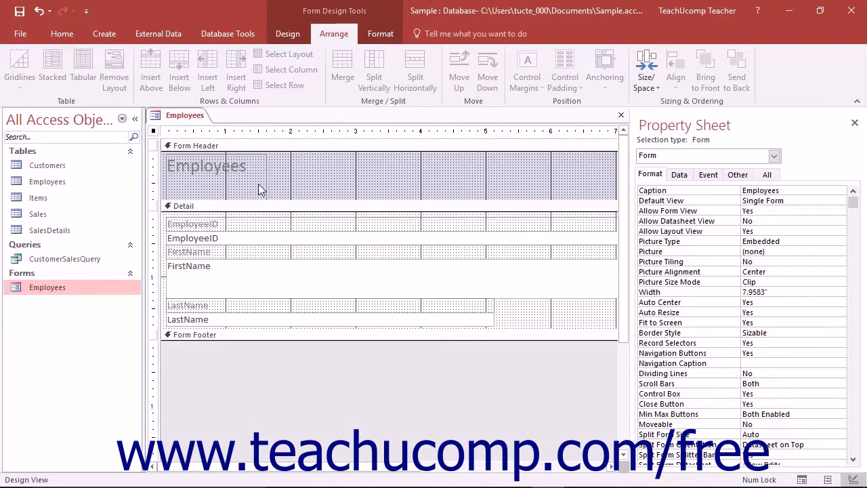
Select the 'Employees' title label in the Form Header to show its properties
click(207, 166)
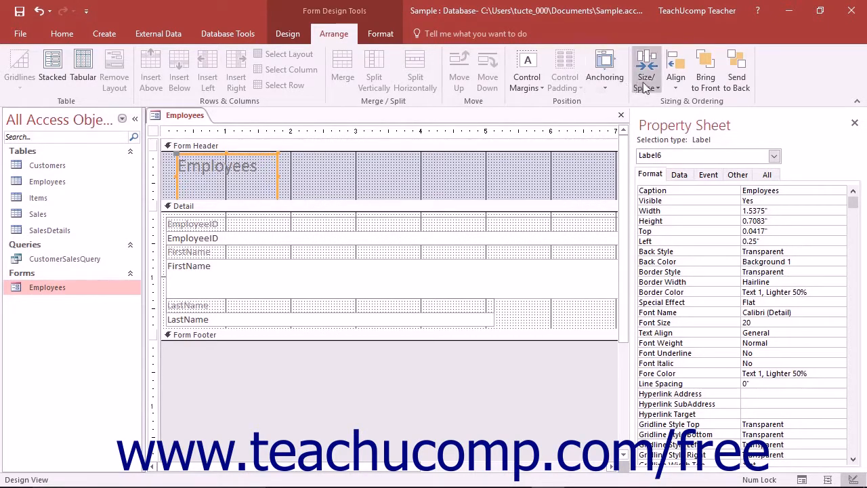
Open the Size/Space drop-down in the Arrange tab's Sizing & Ordering group
click(646, 68)
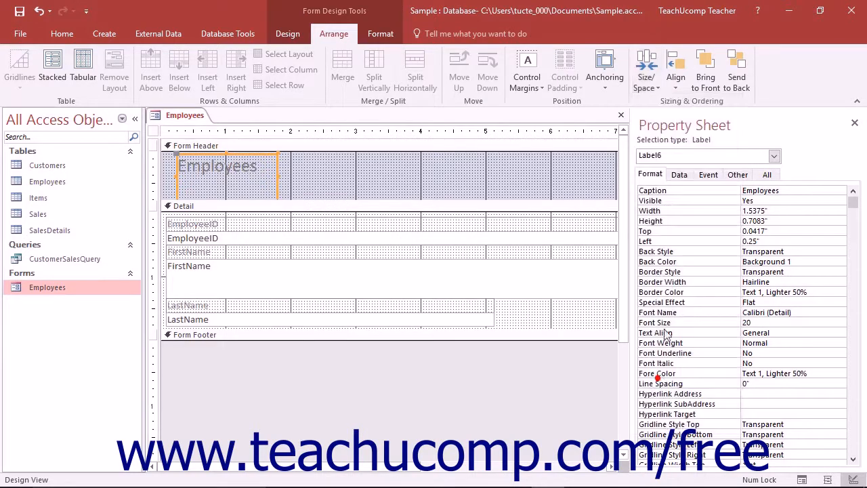
click(646, 68)
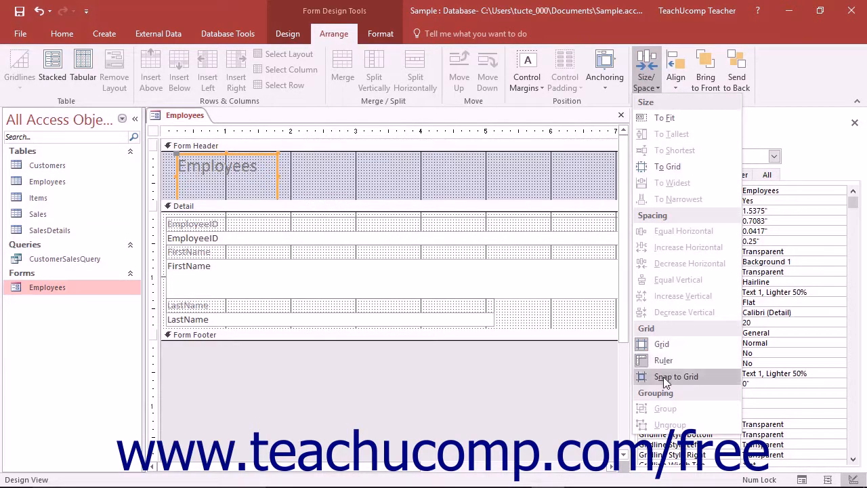